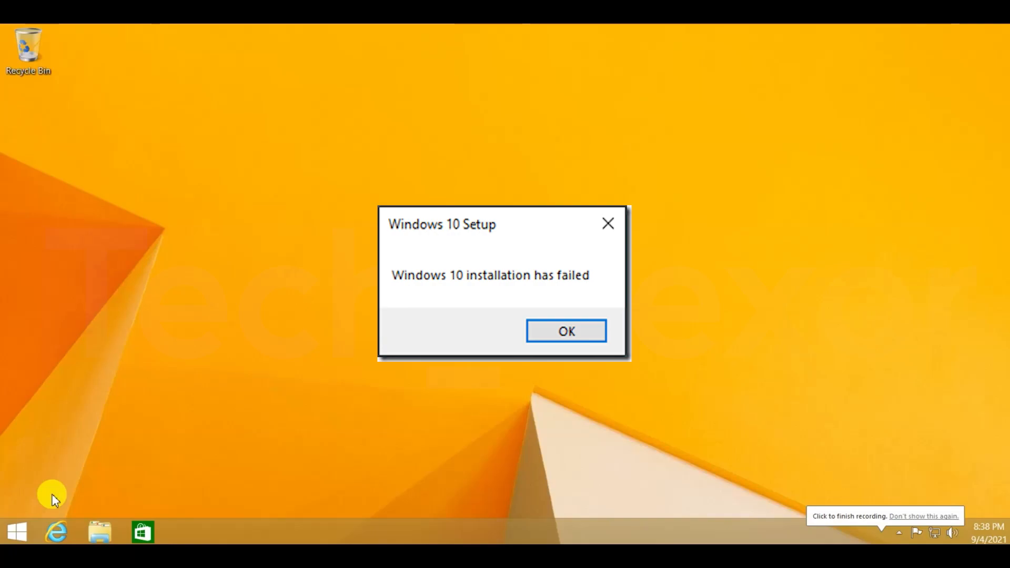
Step: Dismiss the 'Windows 10 installation has failed' message and show the Local Disk (C:) window
{"action": "left_click", "coordinate": [565, 331]}
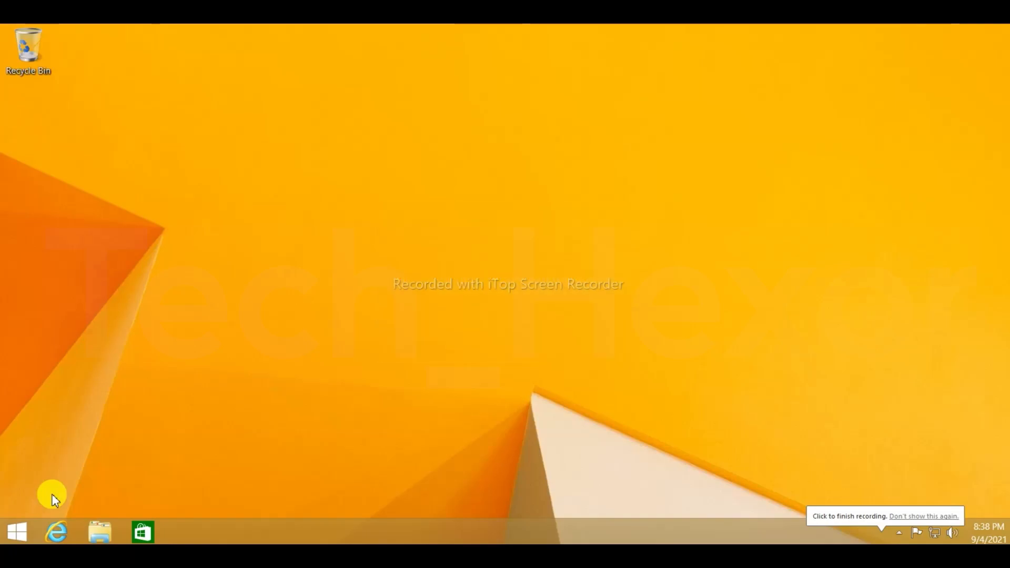
{"action": "left_click", "coordinate": [99, 532]}
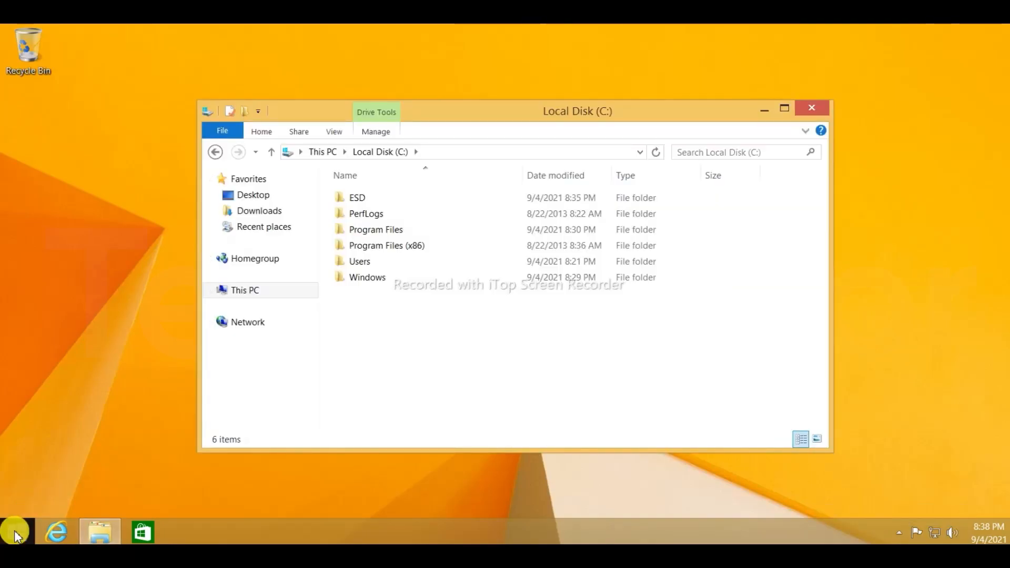
Step: Launch Command Prompt as administrator from a Start search for 'cmd', approving the UAC prompt
{"action": "left_click", "coordinate": [11, 532]}
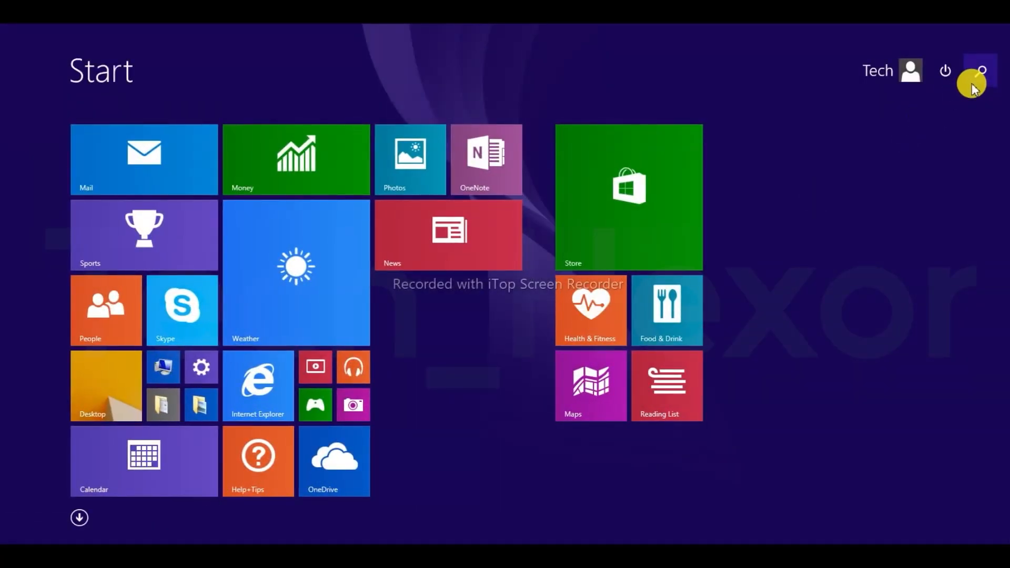
{"action": "left_click", "coordinate": [980, 70]}
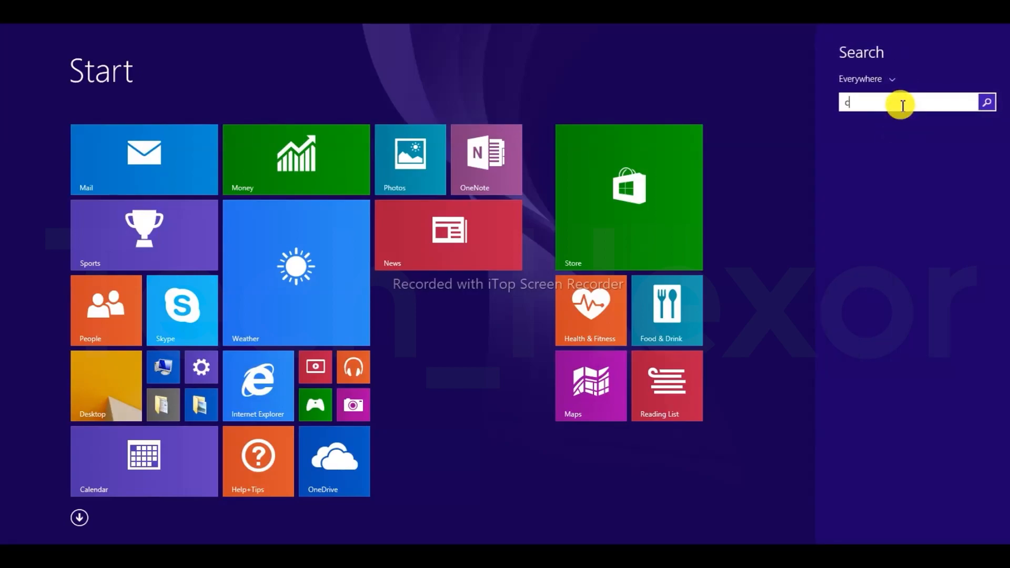
{"action": "type", "text": "md"}
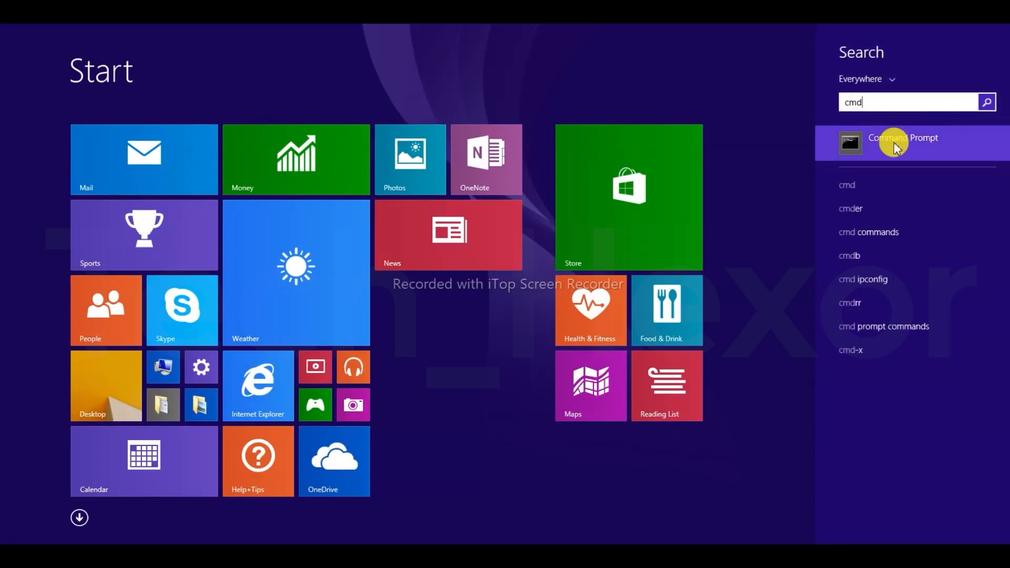
{"action": "right_click", "coordinate": [903, 137]}
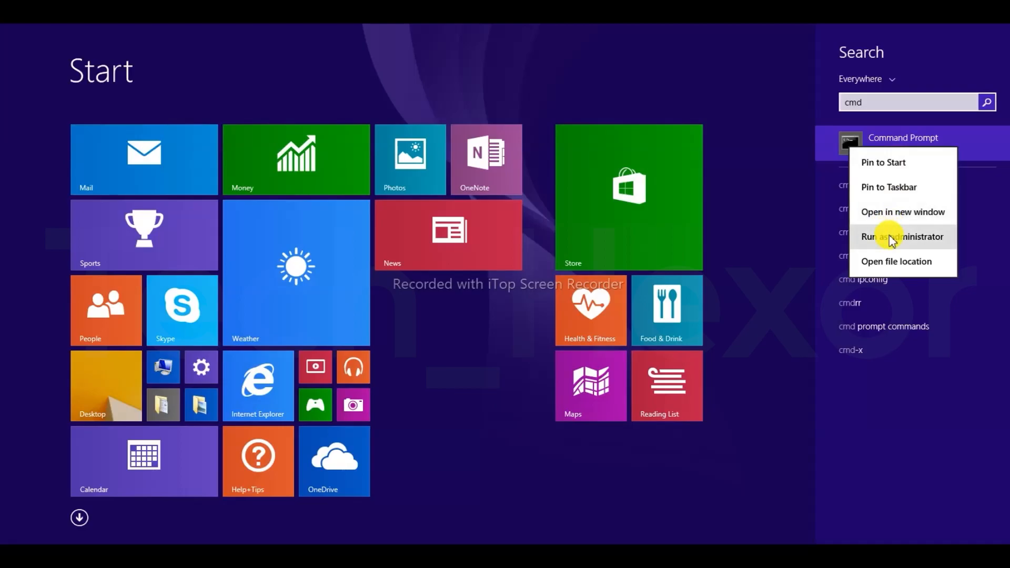
{"action": "left_click", "coordinate": [902, 236]}
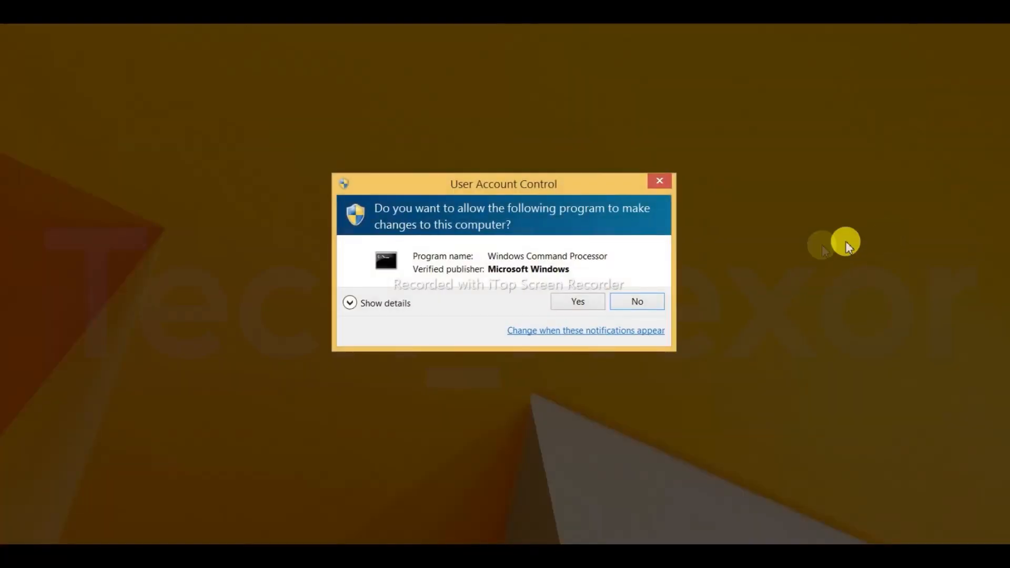
{"action": "left_click", "coordinate": [577, 302]}
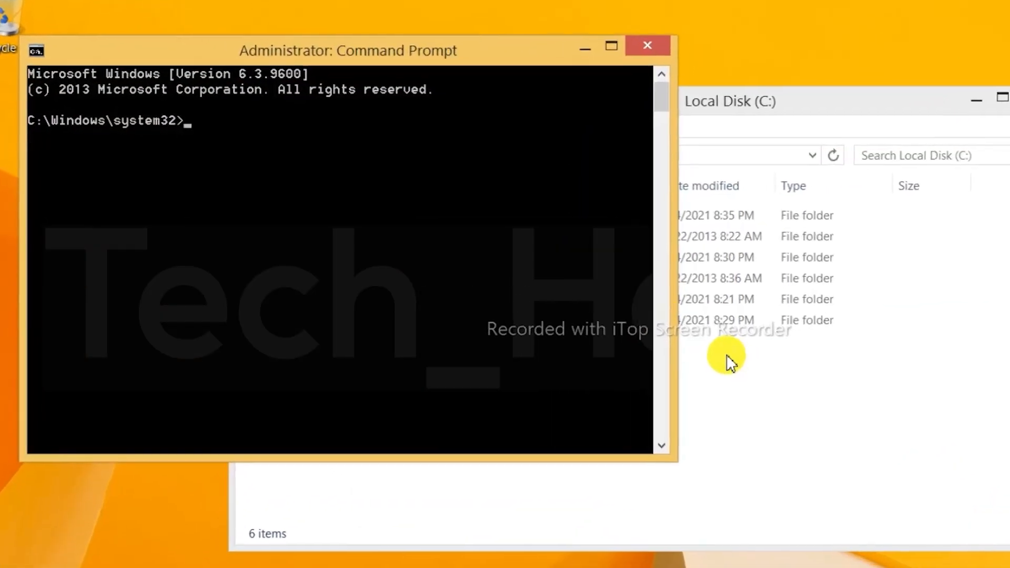
Step: Run slmgr -upk to uninstall the current product key and acknowledge the confirmation
{"action": "type", "text": "sl"}
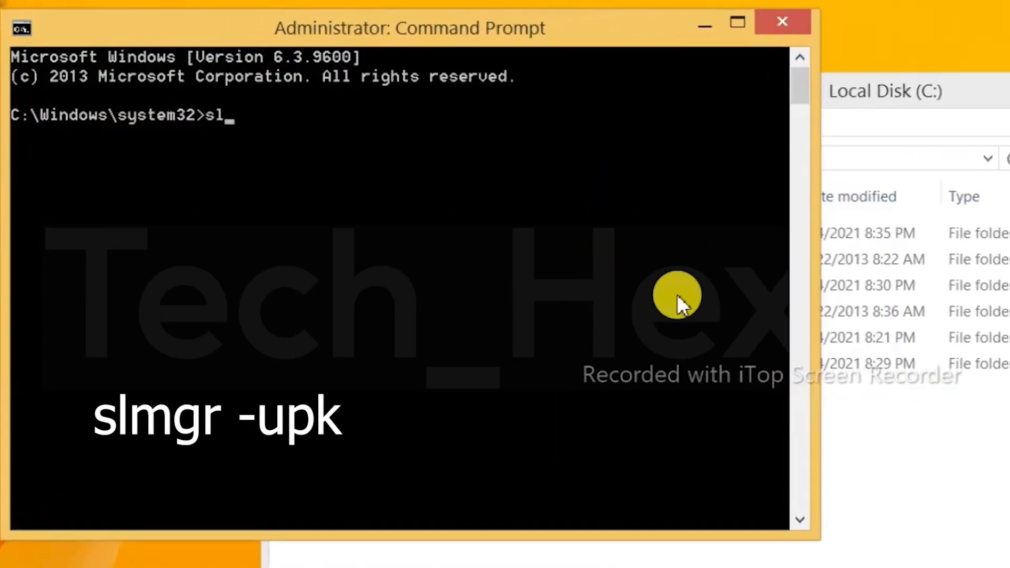
{"action": "type", "text": "mgr -u"}
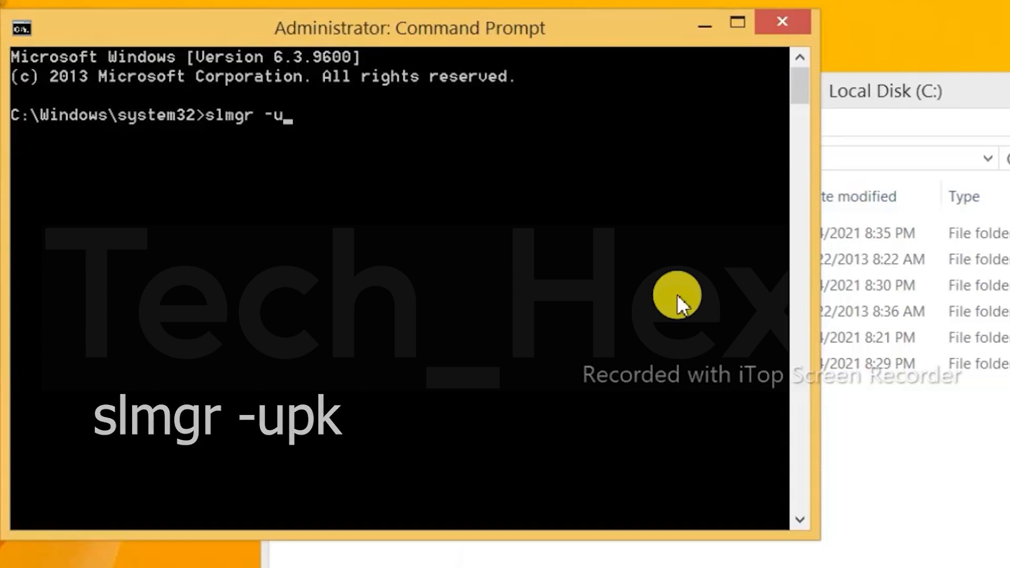
{"action": "type", "text": "pk"}
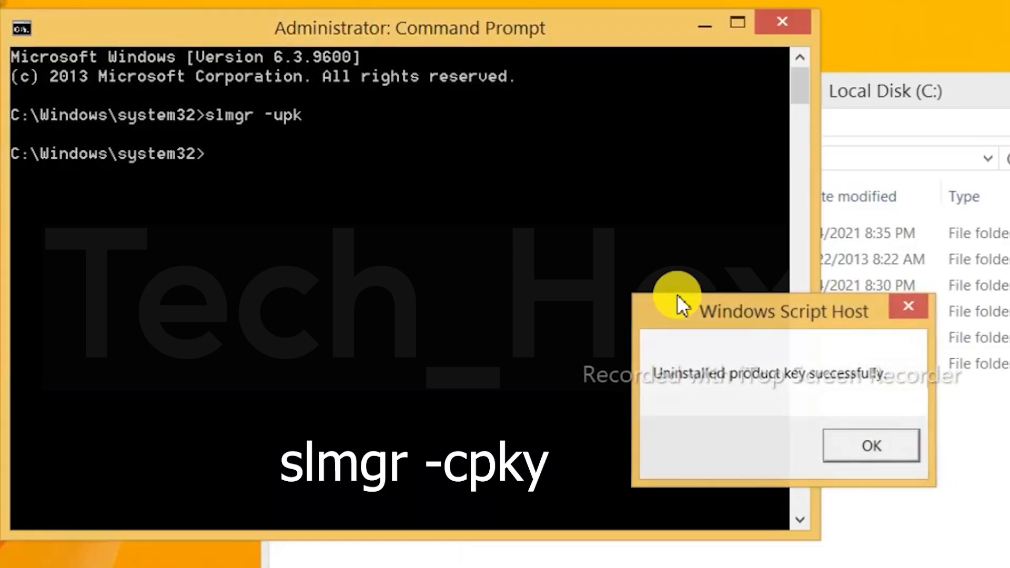
{"action": "left_click", "coordinate": [871, 446]}
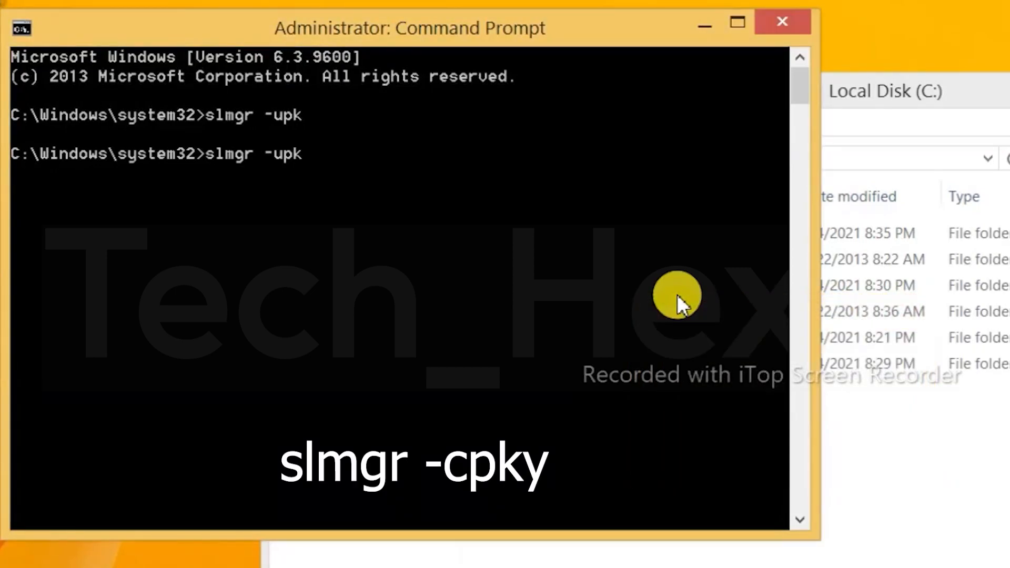
Step: Run slmgr -cpky to clear the stored product key, then close the console
{"action": "type", "text": "-cp"}
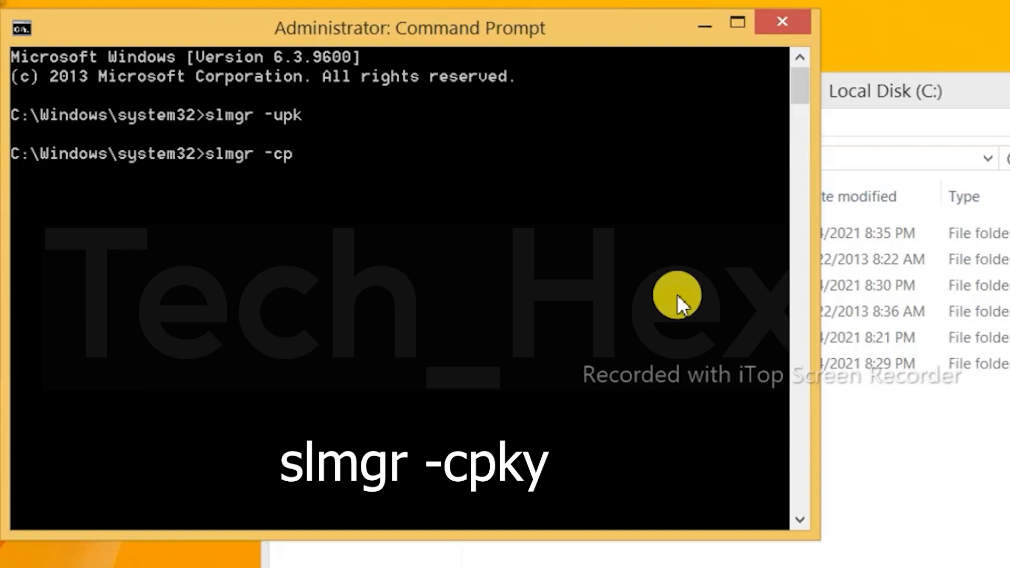
{"action": "type", "text": "ky"}
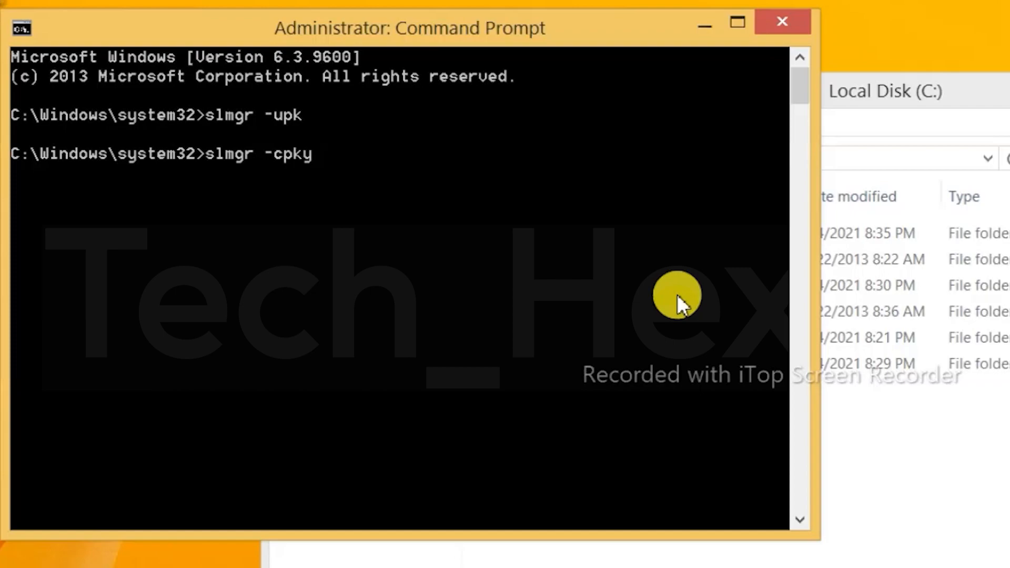
{"action": "key", "text": "Return"}
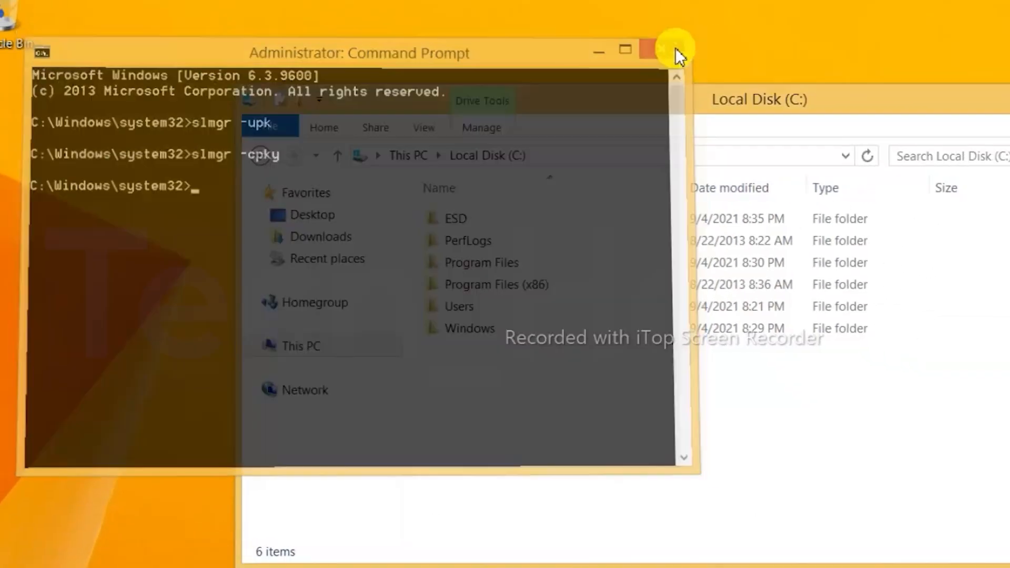
{"action": "left_click", "coordinate": [660, 50]}
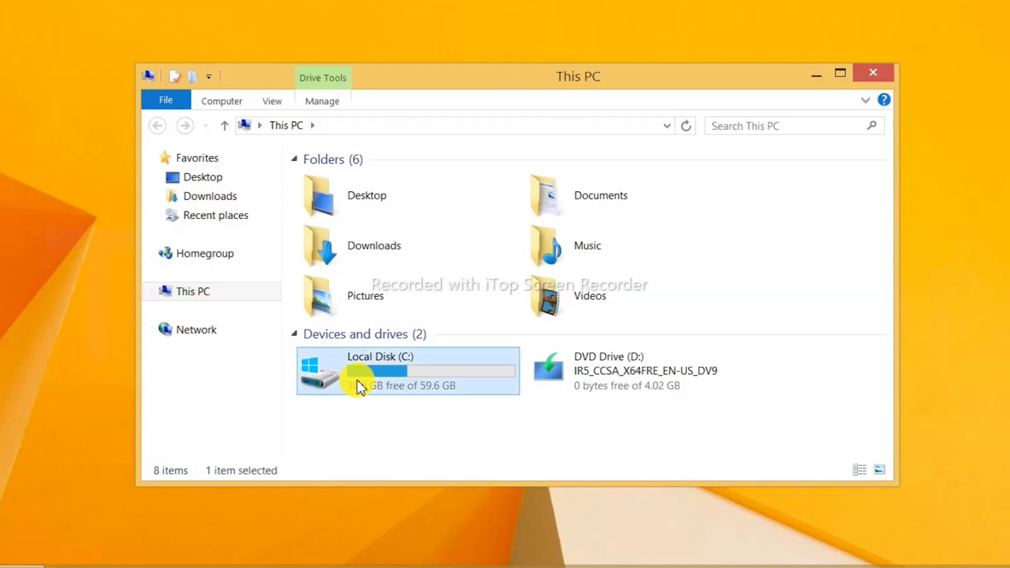
Step: Create a New folder on Local Disk (C:) and move the ESD folder into it
{"action": "double_click", "coordinate": [358, 370]}
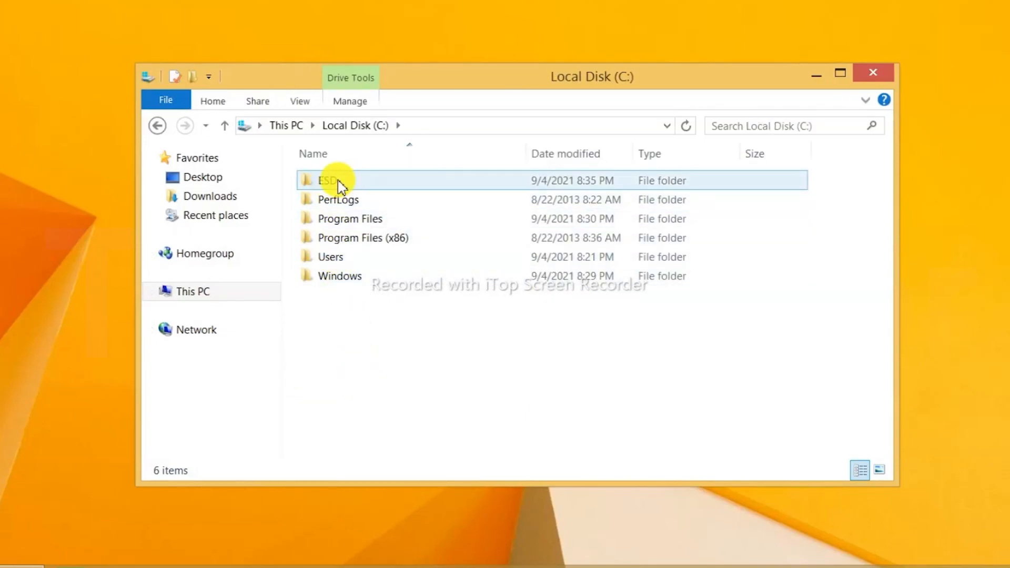
{"action": "left_click", "coordinate": [329, 179]}
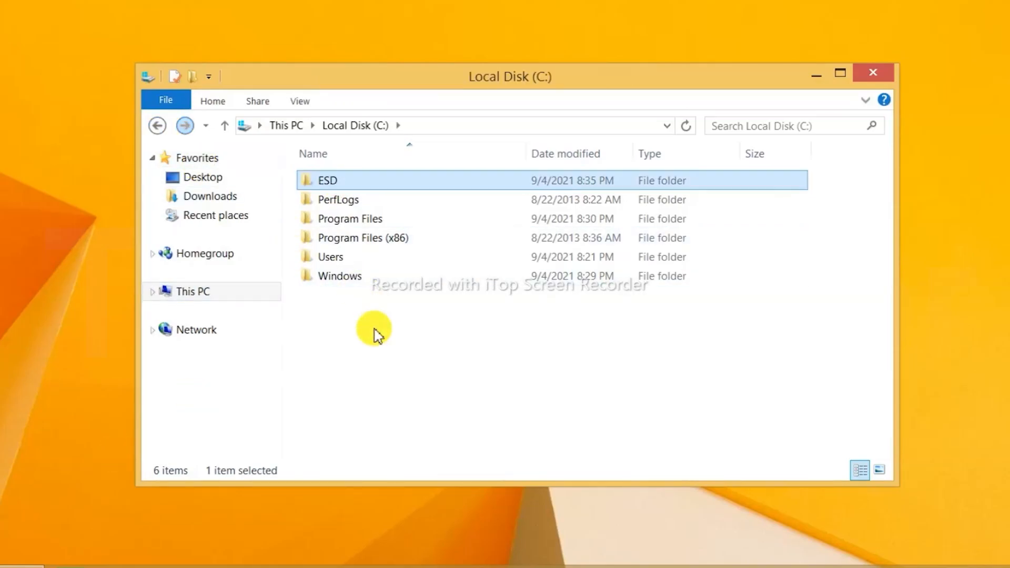
{"action": "right_click", "coordinate": [373, 332]}
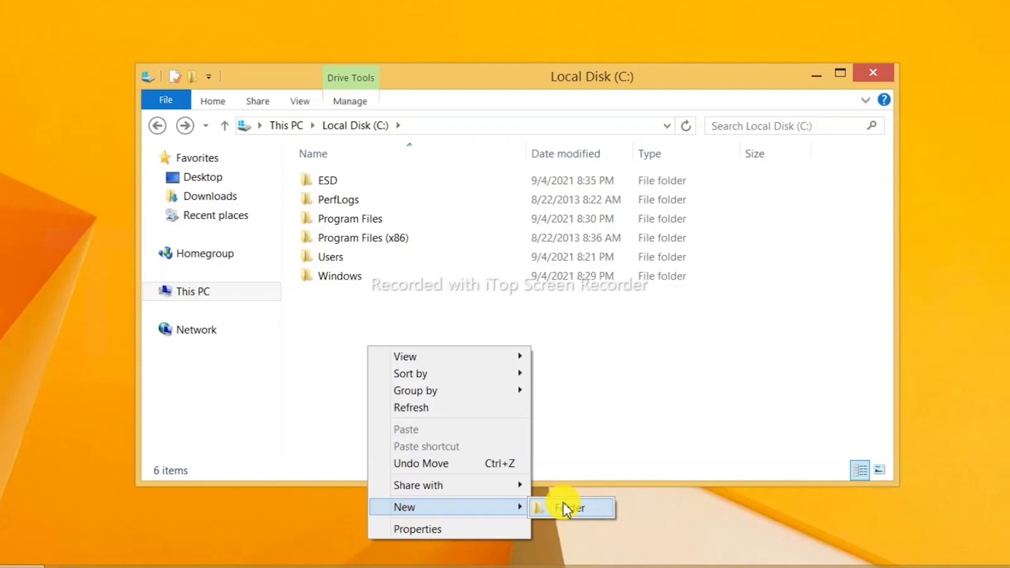
{"action": "left_click", "coordinate": [569, 507]}
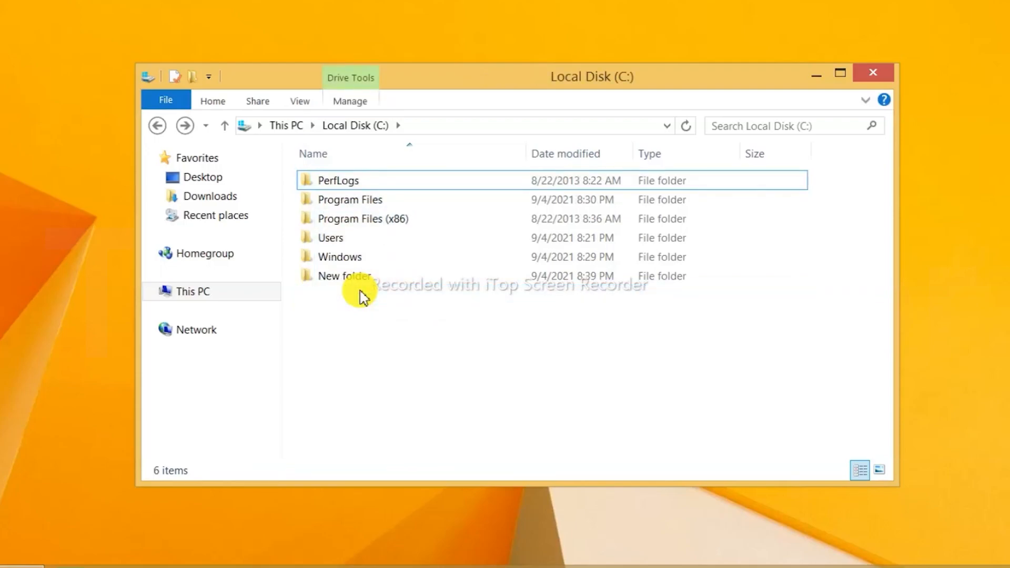
{"action": "left_click", "coordinate": [344, 276]}
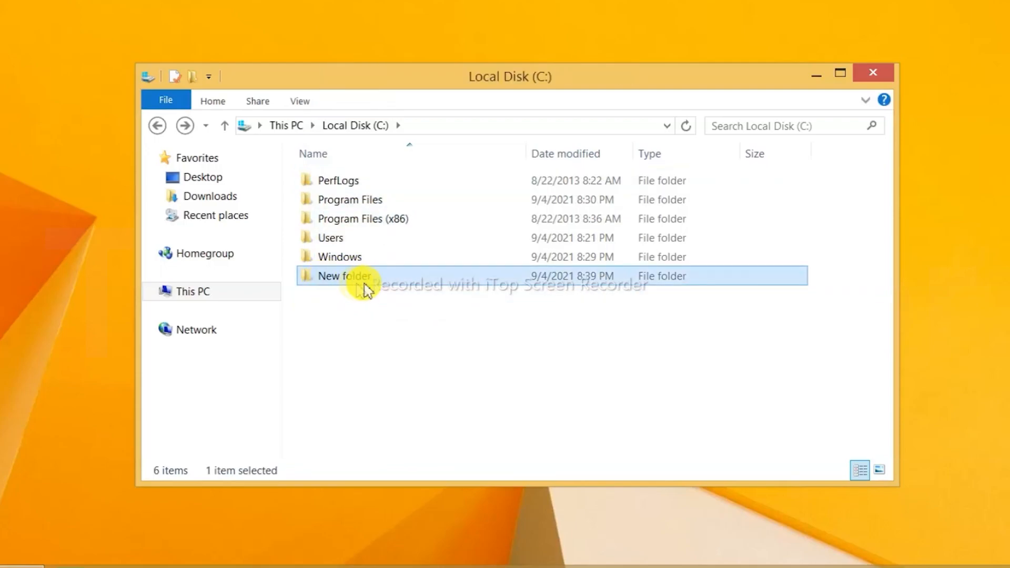
Step: Navigate into New folder > ESD > Windows on drive C
{"action": "double_click", "coordinate": [343, 276]}
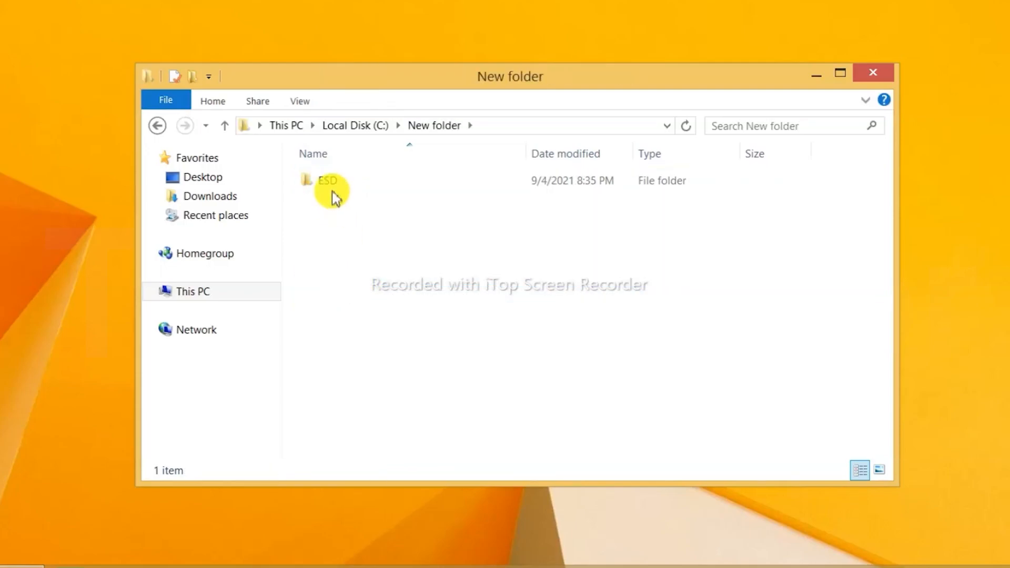
{"action": "double_click", "coordinate": [328, 180]}
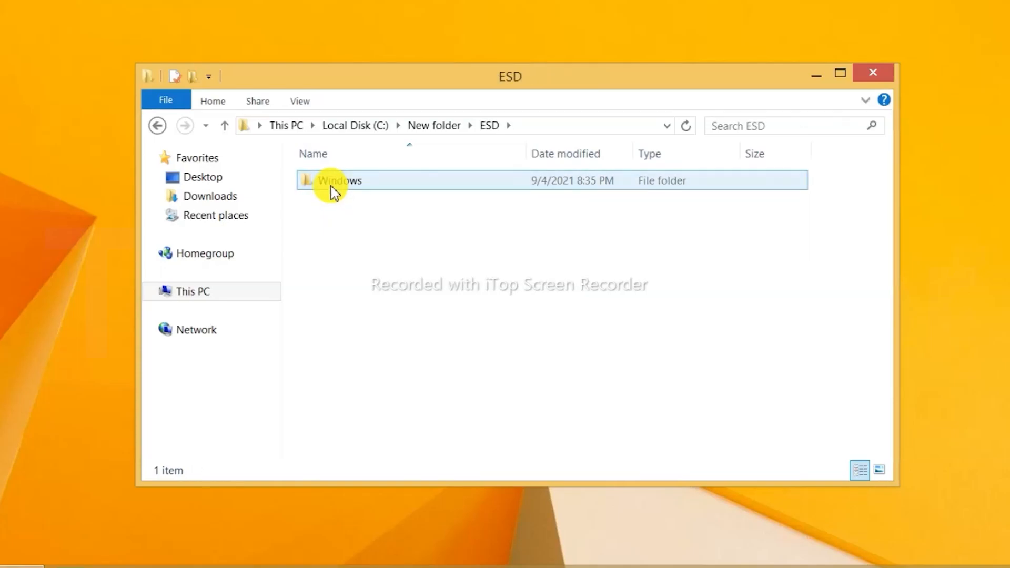
{"action": "double_click", "coordinate": [340, 180]}
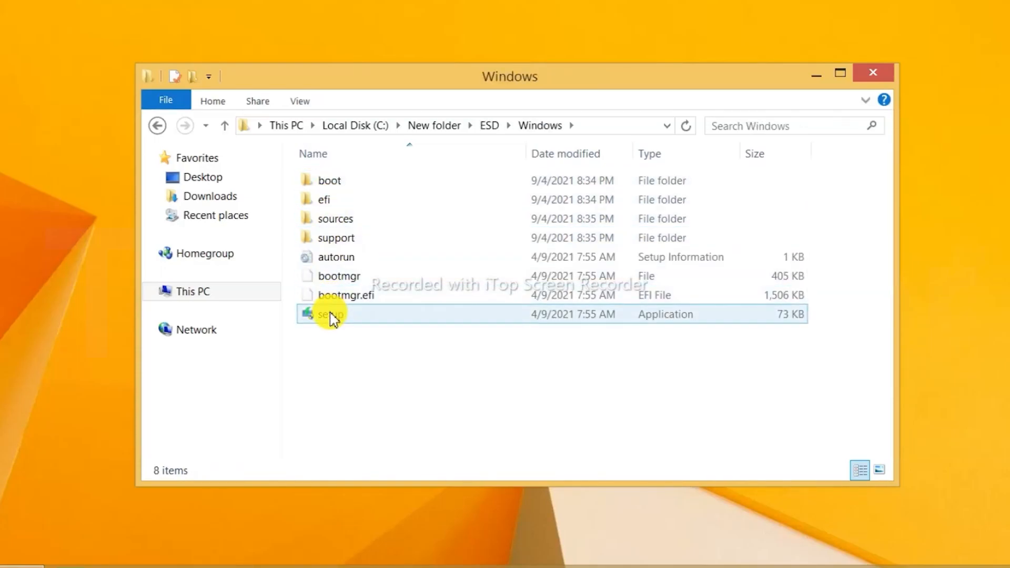
Step: Launch the setup application as administrator, approving the UAC prompt
{"action": "right_click", "coordinate": [329, 314]}
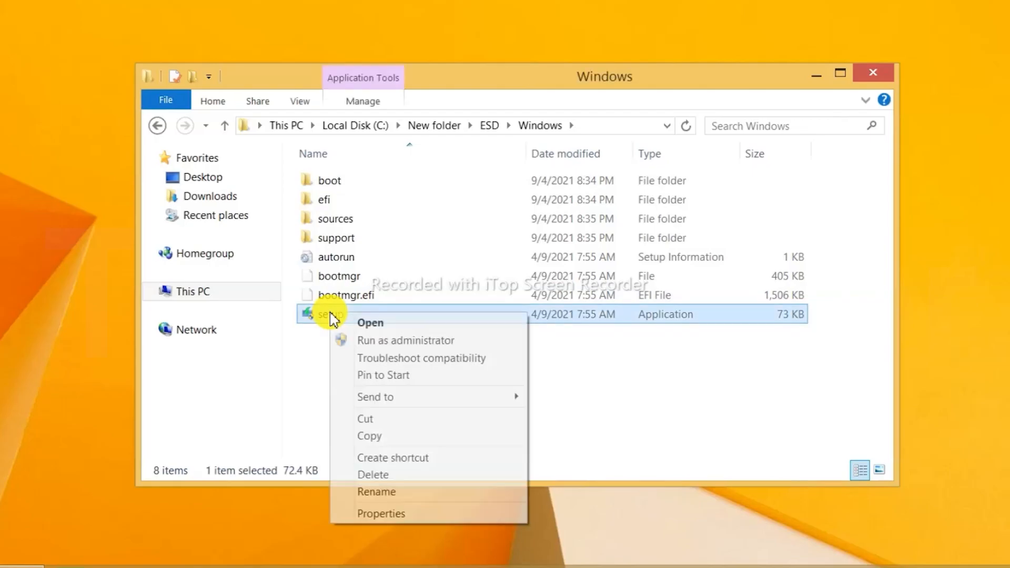
{"action": "left_click", "coordinate": [406, 339]}
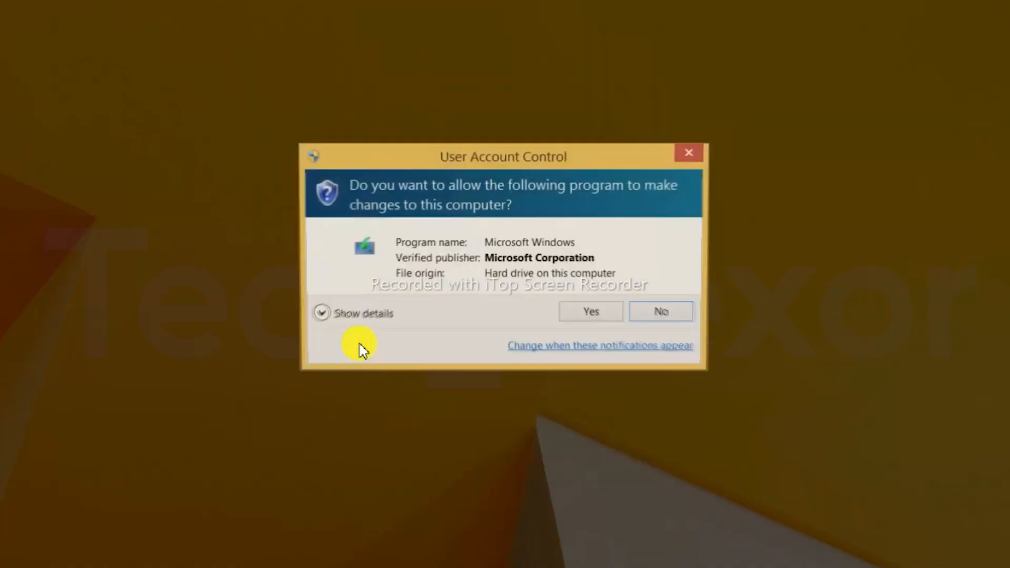
{"action": "left_click", "coordinate": [589, 311]}
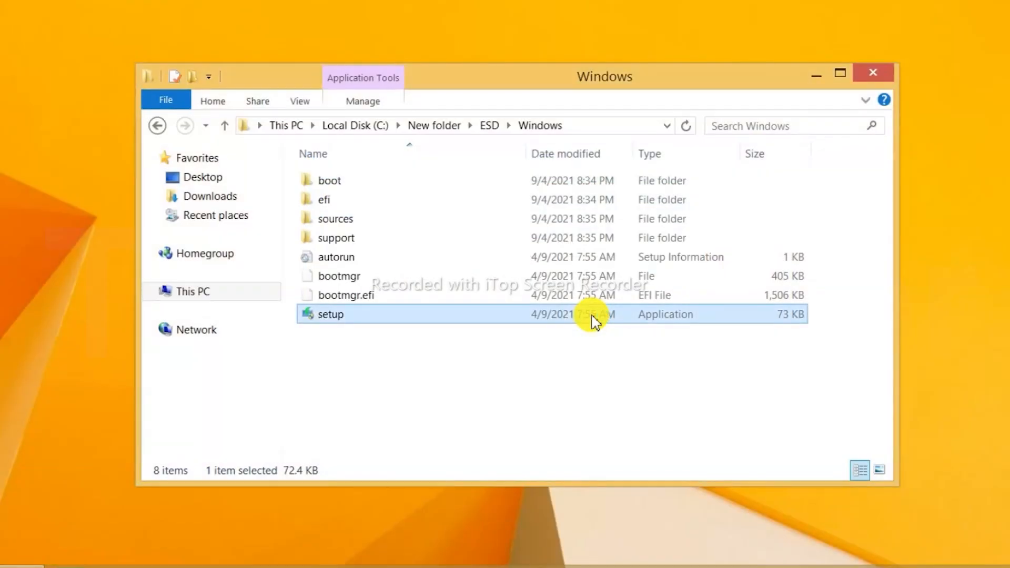
{"action": "double_click", "coordinate": [329, 315]}
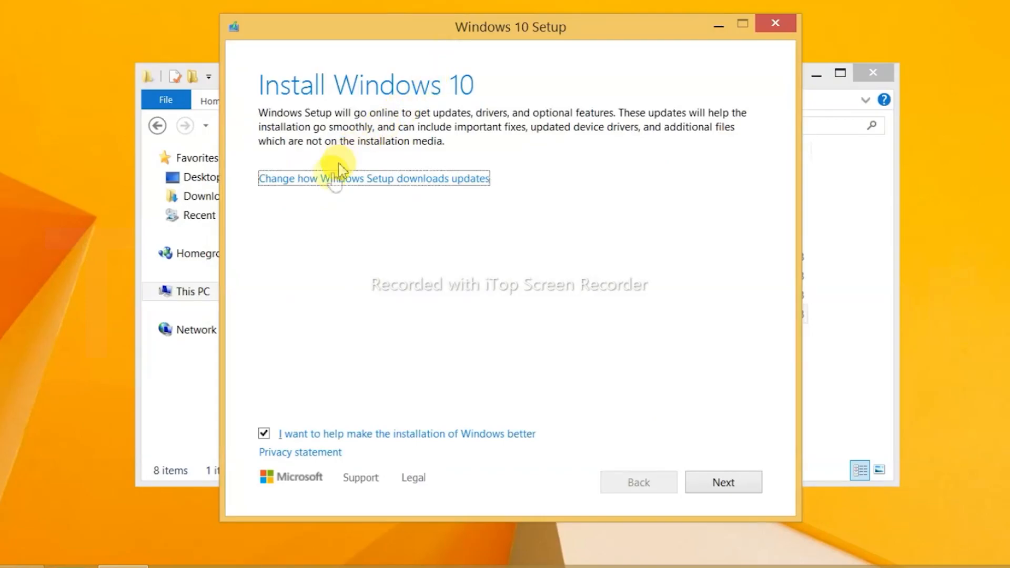
Step: Choose 'Not right now' for downloading setup updates and continue to the Product key page
{"action": "left_click", "coordinate": [373, 179]}
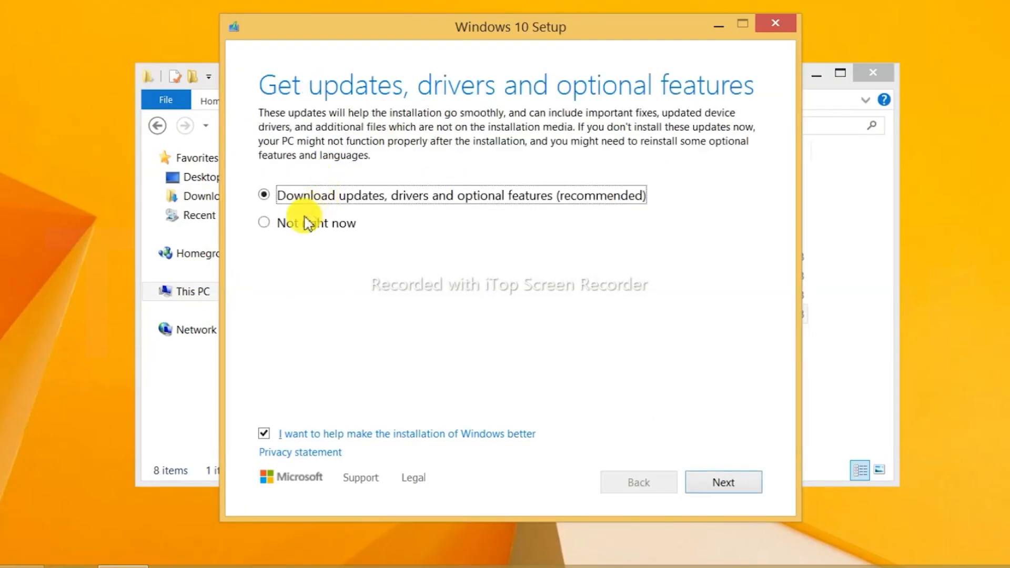
{"action": "left_click", "coordinate": [264, 223]}
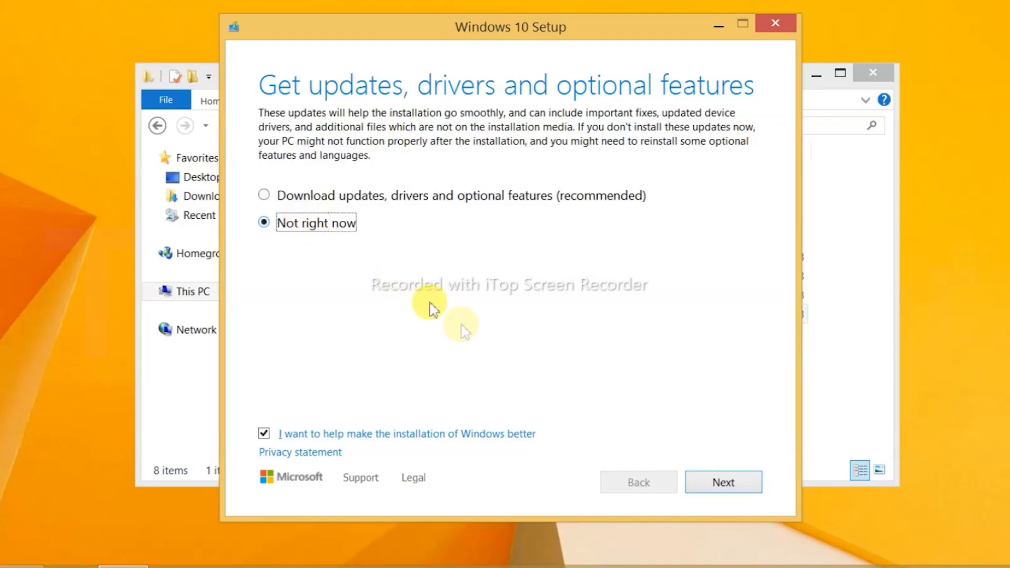
{"action": "left_click", "coordinate": [723, 482]}
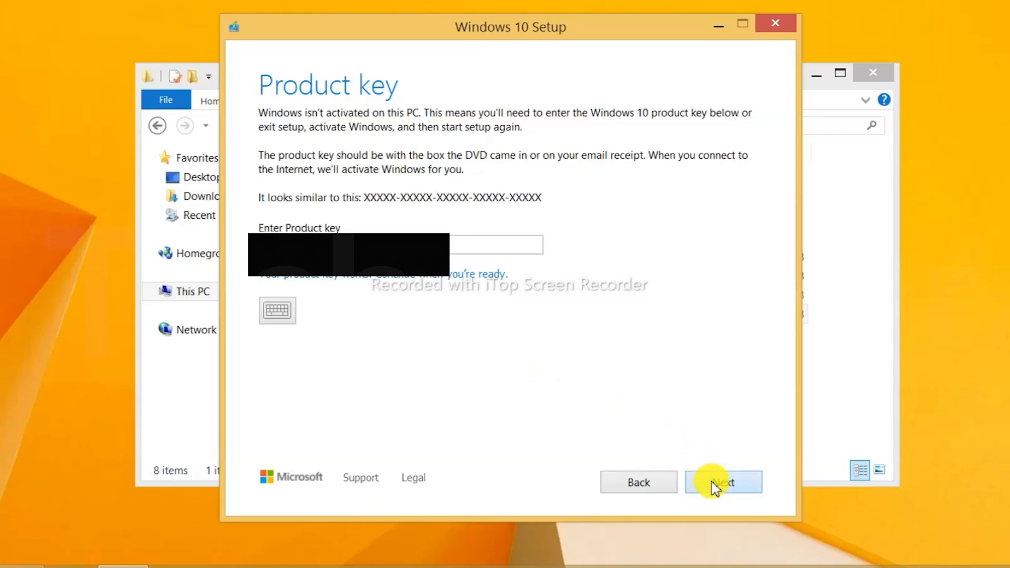
Step: Pass the Product key page, accept the license terms and start installing Windows 10 Pro
{"action": "left_click", "coordinate": [723, 482]}
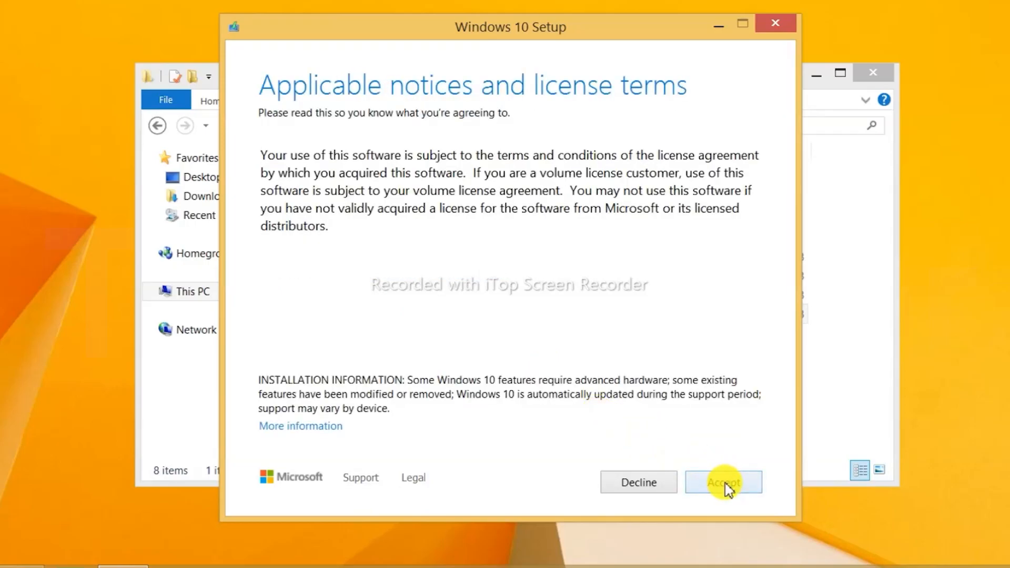
{"action": "left_click", "coordinate": [723, 482]}
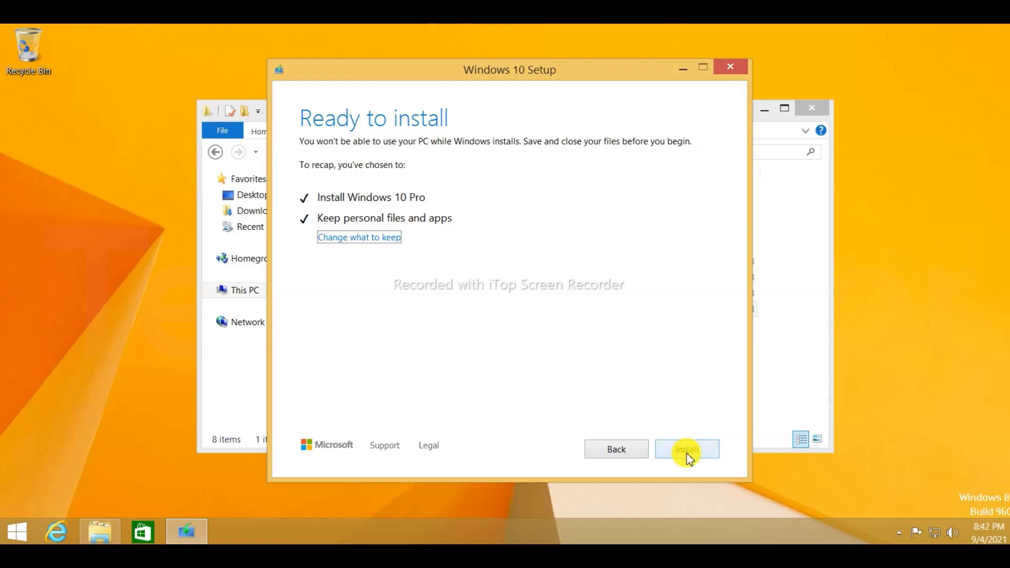
{"action": "left_click", "coordinate": [687, 449]}
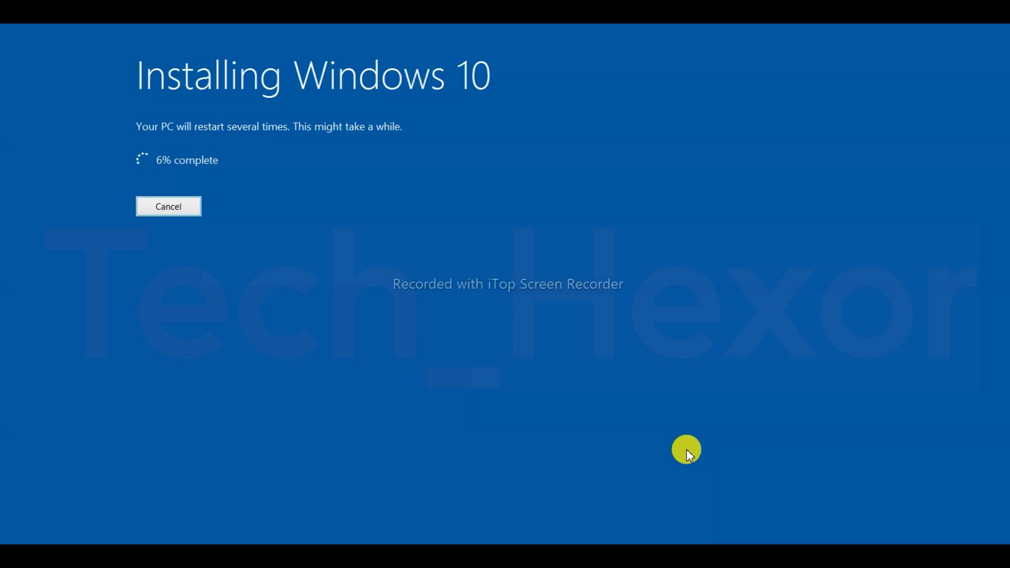
{"action": "mouse_move", "coordinate": [862, 543]}
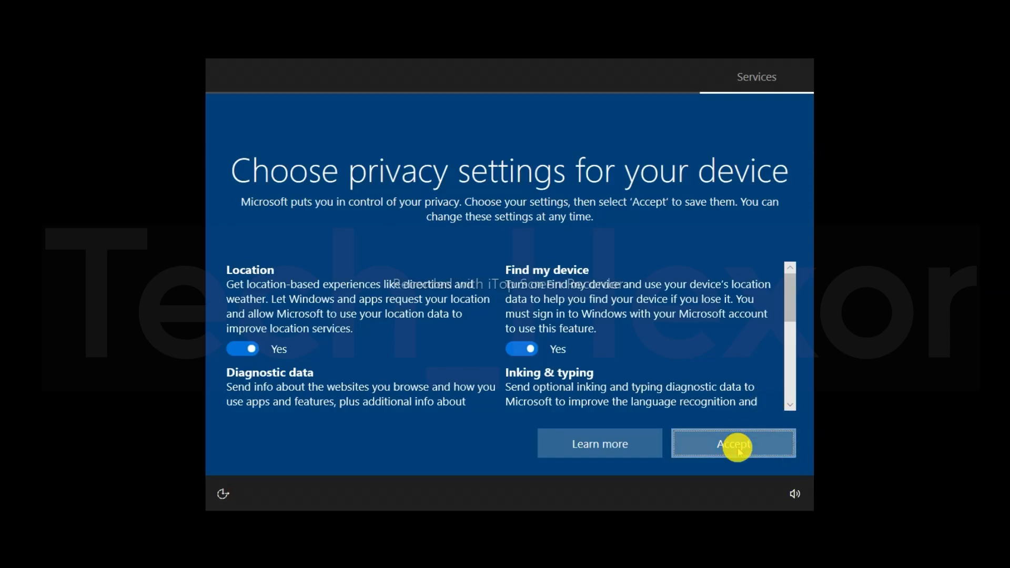
Step: Accept the privacy settings with location and Find my device on after installation finishes
{"action": "left_click", "coordinate": [733, 443]}
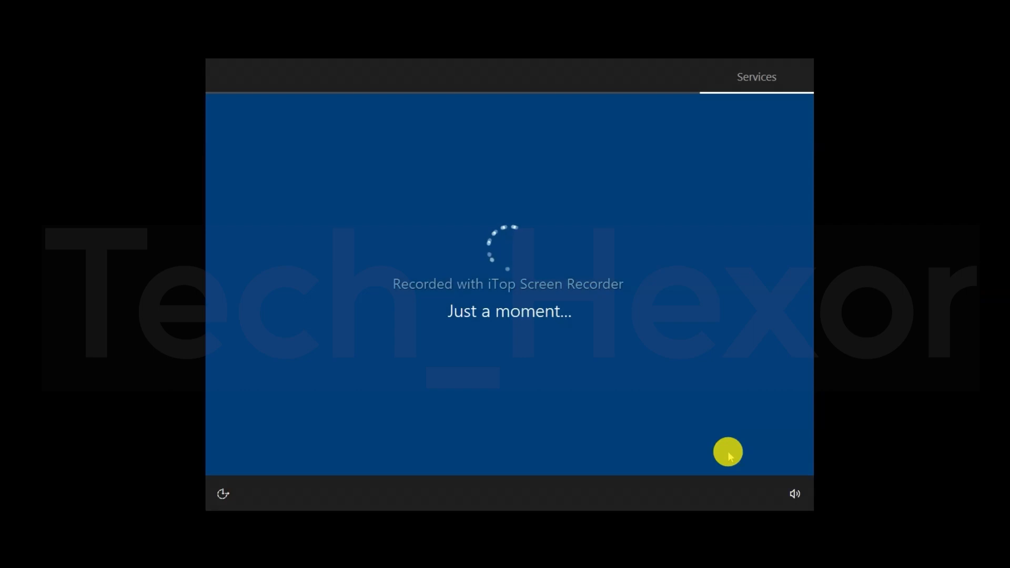
{"action": "mouse_move", "coordinate": [860, 540]}
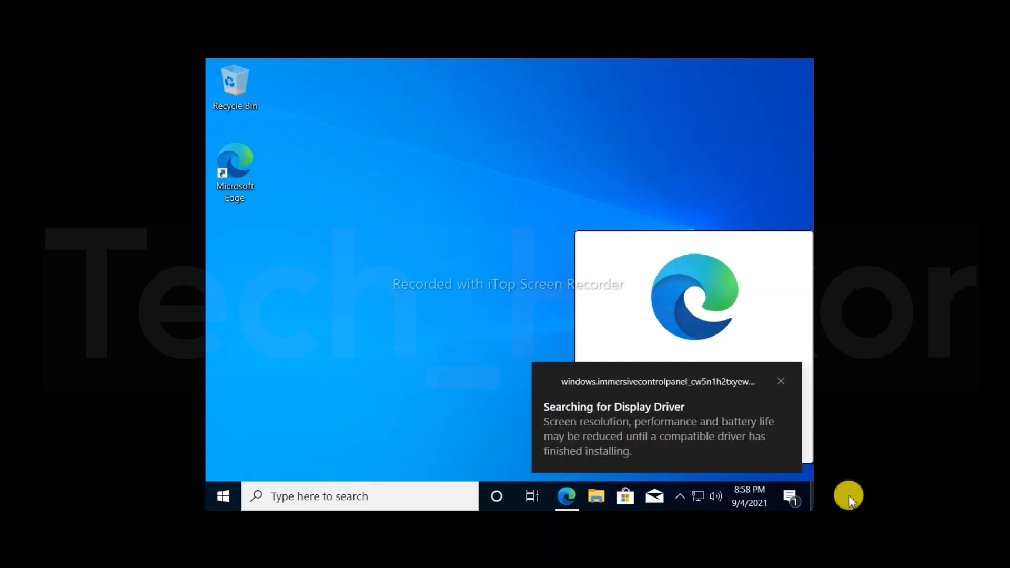
{"action": "mouse_move", "coordinate": [781, 381]}
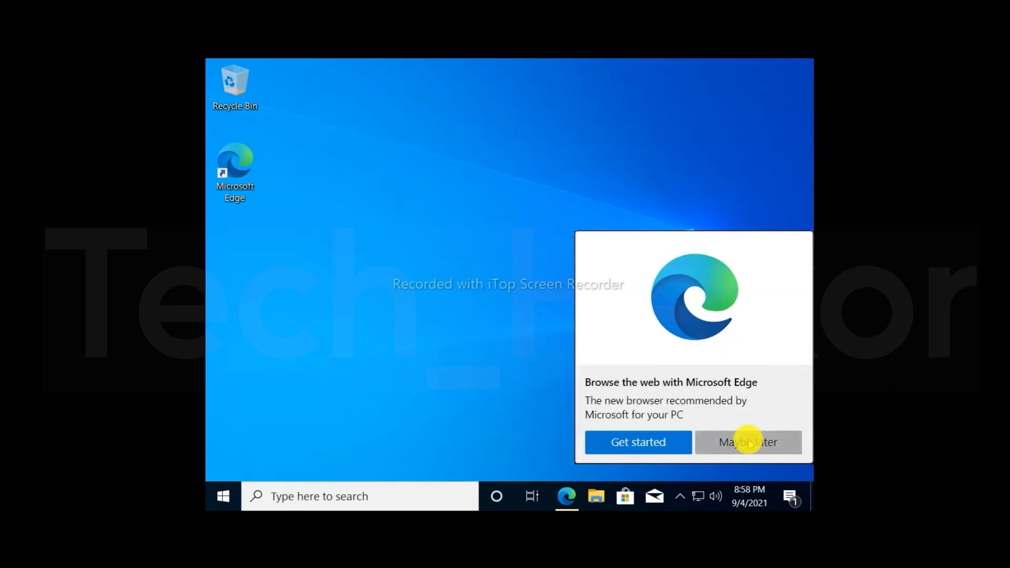
Step: Decline the Microsoft Edge recommendation with 'Maybe later' and refresh the Windows 10 desktop
{"action": "left_click", "coordinate": [748, 443]}
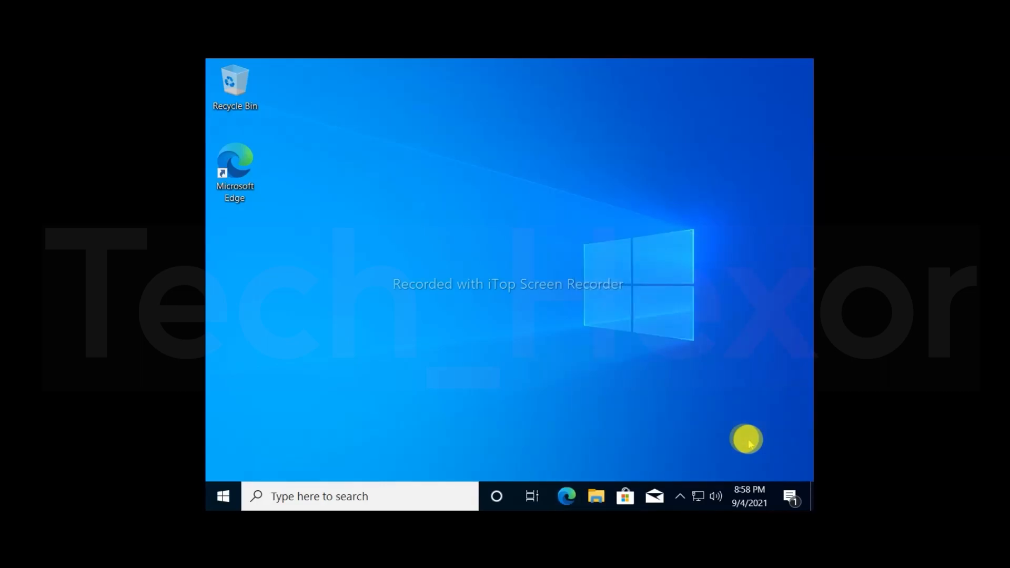
{"action": "mouse_move", "coordinate": [428, 252]}
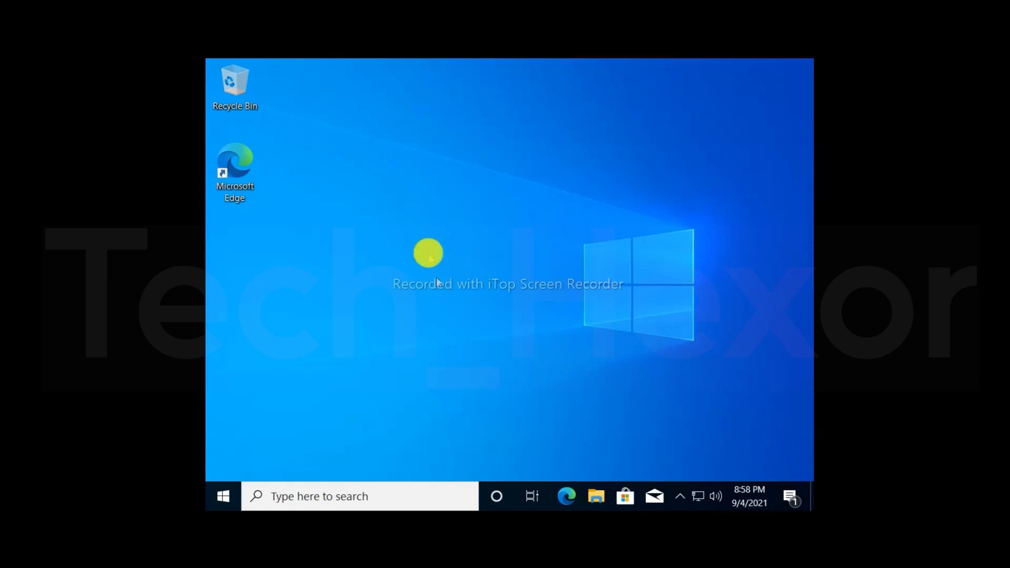
{"action": "right_click", "coordinate": [428, 252]}
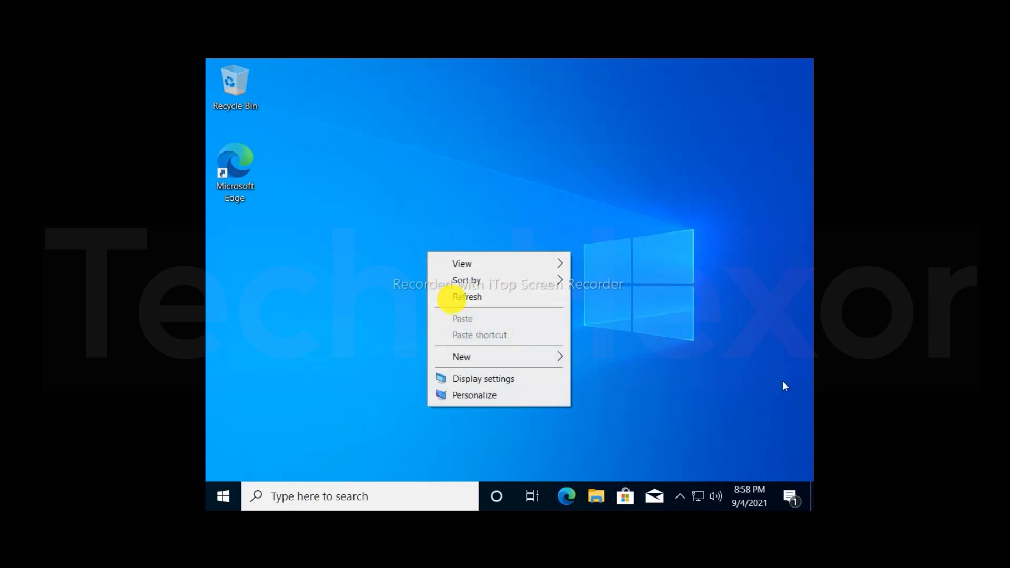
{"action": "left_click", "coordinate": [467, 280]}
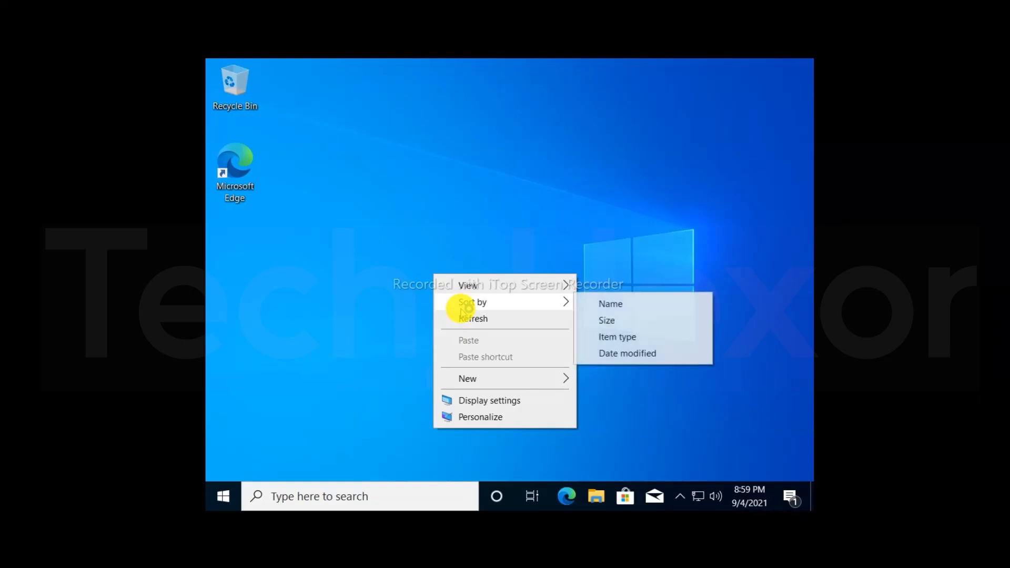
{"action": "left_click", "coordinate": [472, 318]}
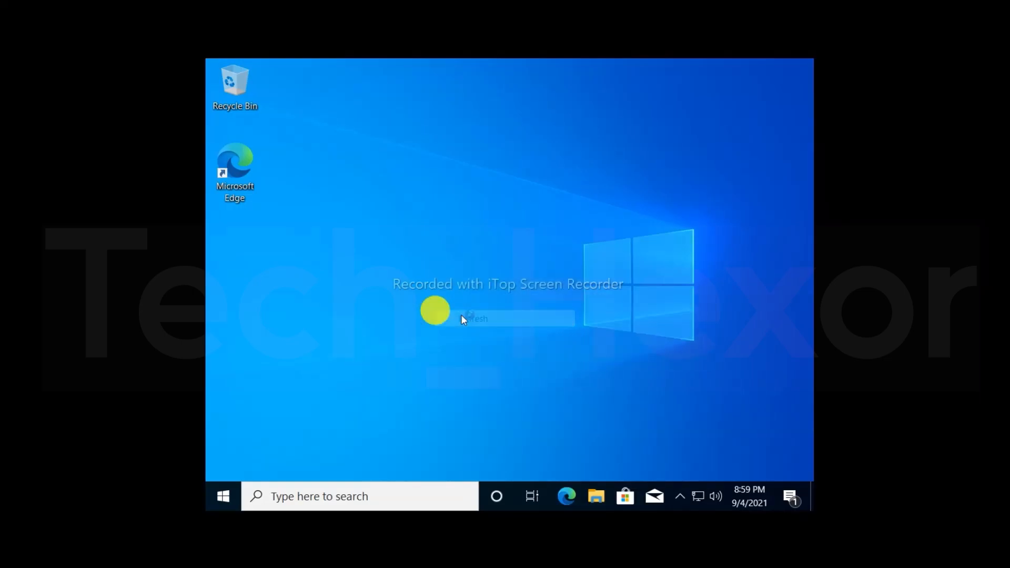